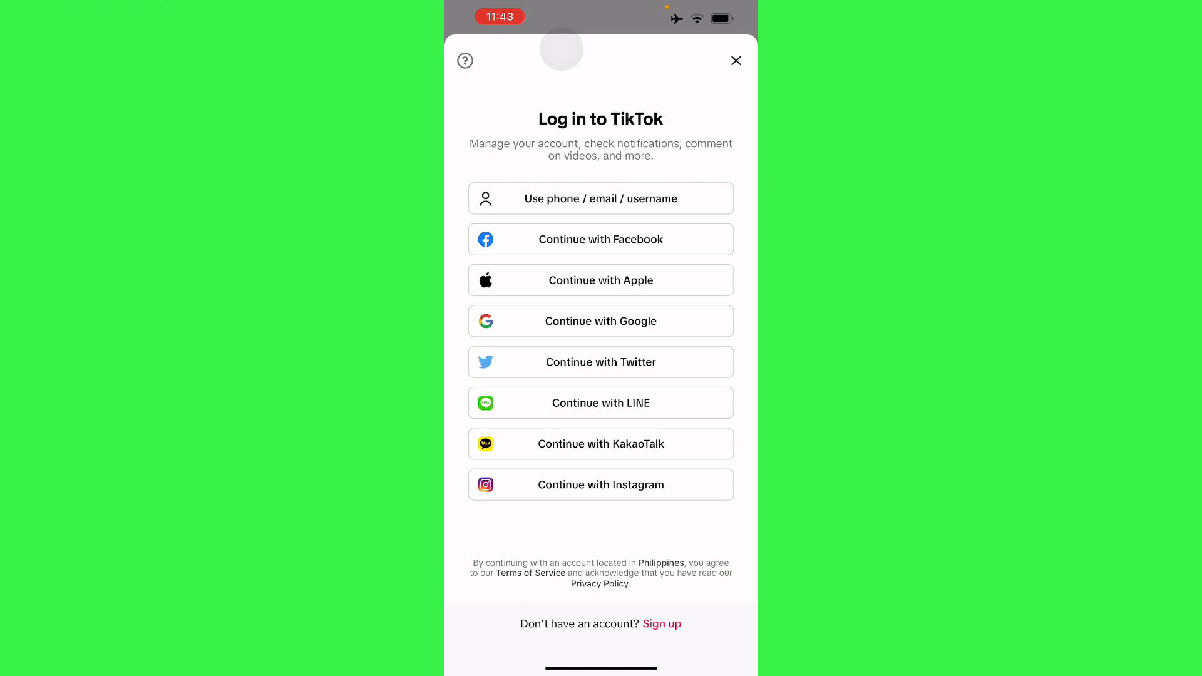
Step: Log in by username, entering 'tech' and continuing to the password step
left_click(600, 199)
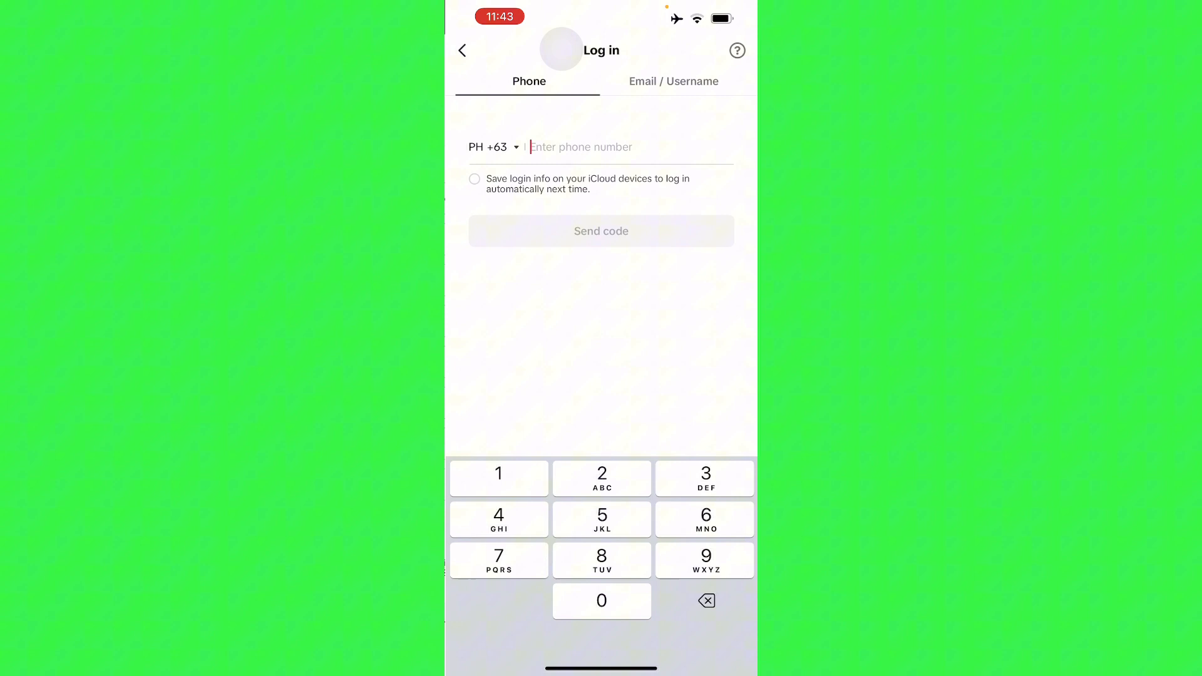
left_click(673, 82)
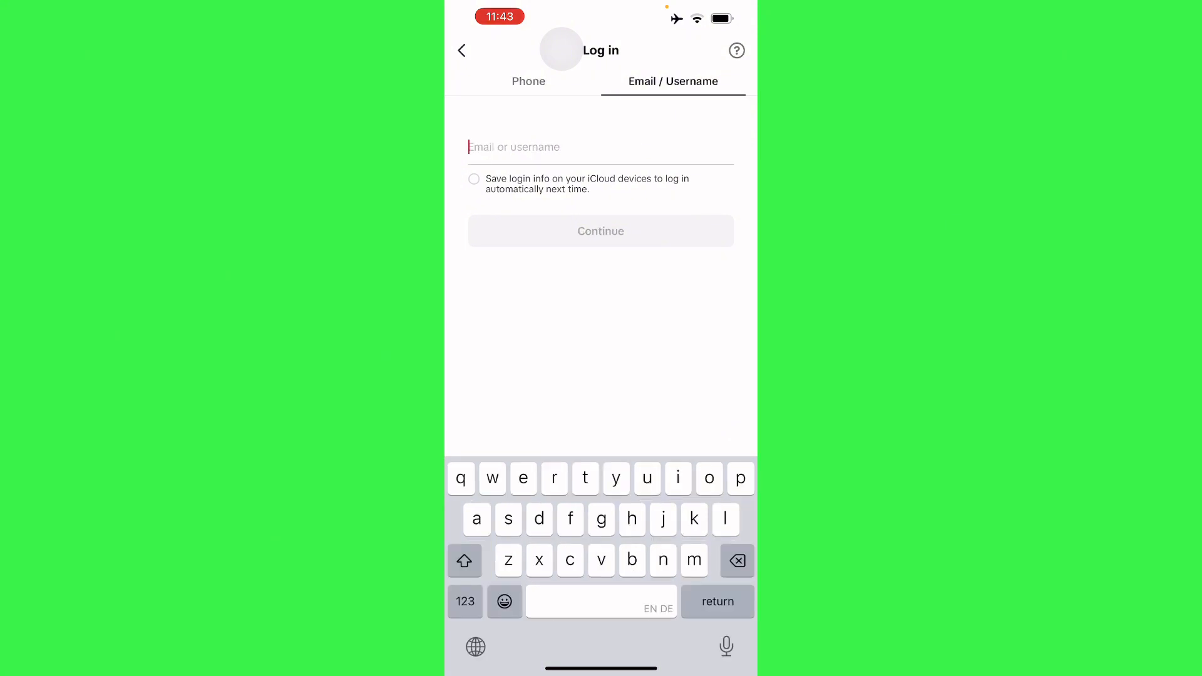
type("tech")
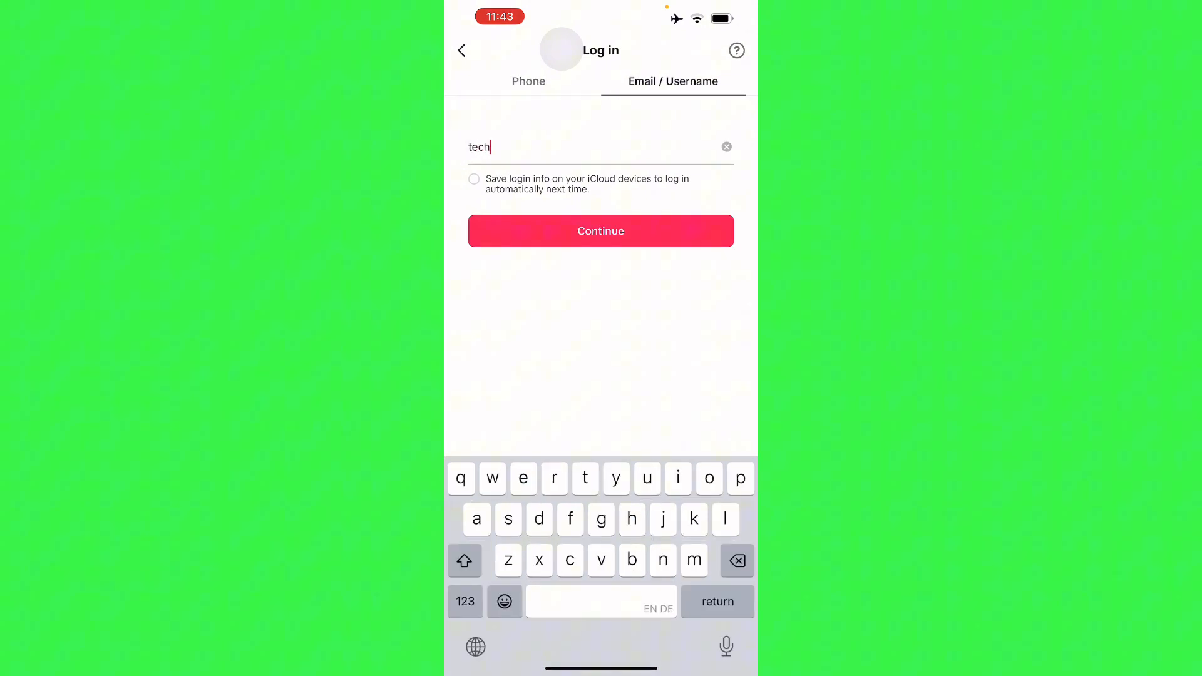
left_click(600, 231)
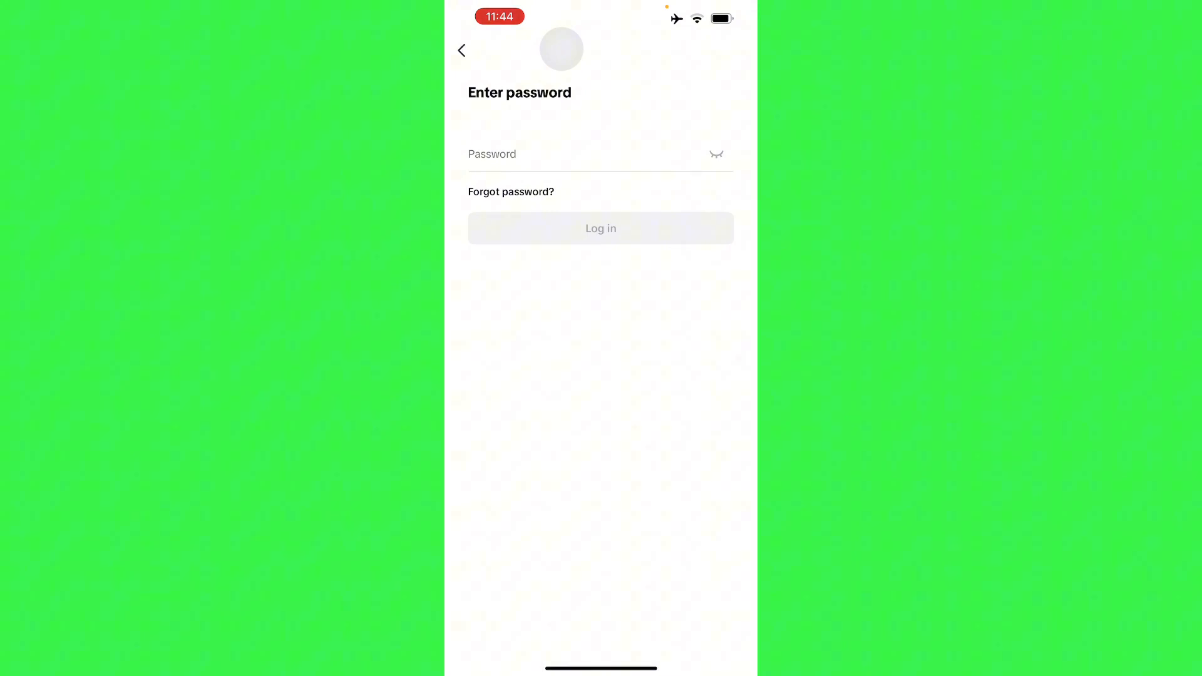
Step: Check the 'Forgot password?' reset options, cancel them, and go back to the username login step
left_click(510, 192)
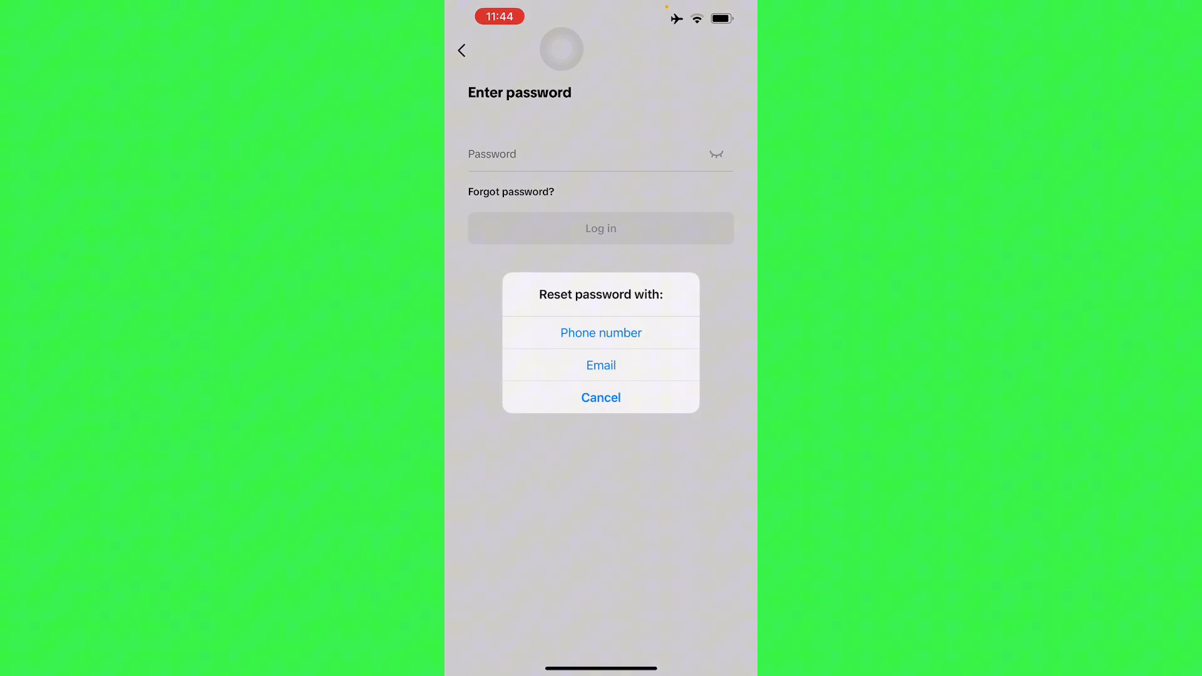
left_click(600, 397)
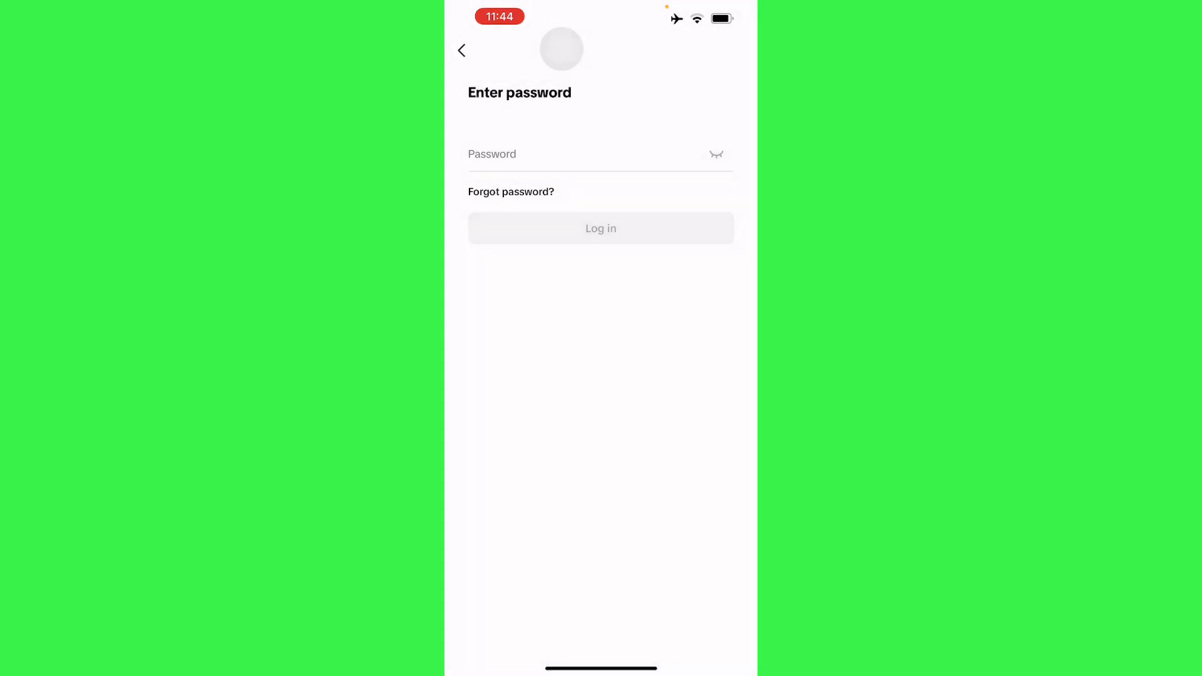
left_click(511, 192)
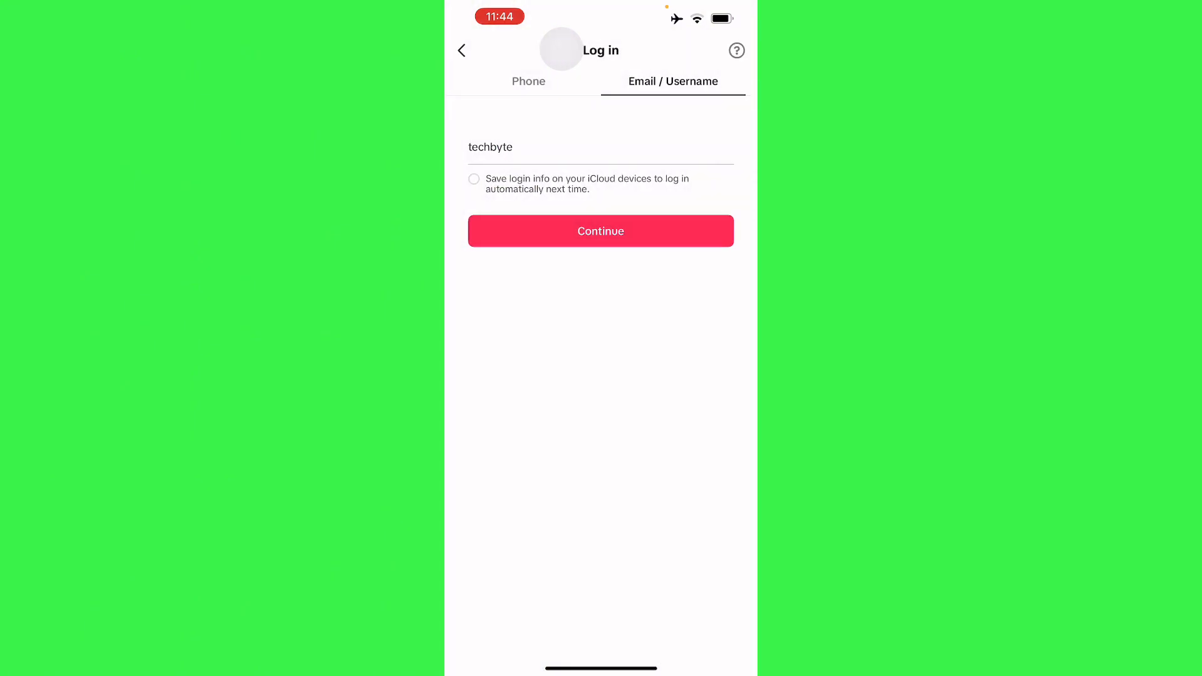
Step: From login help, choose 'Recover your account' and look up the account by TikTok username
left_click(735, 50)
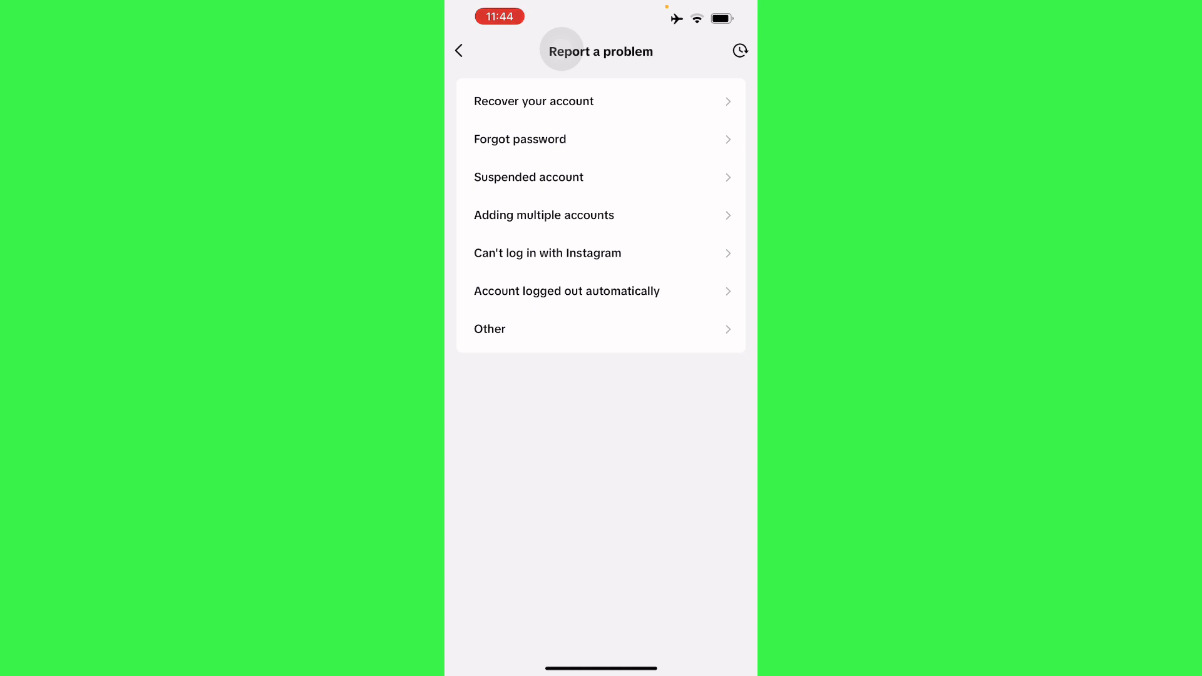
left_click(534, 101)
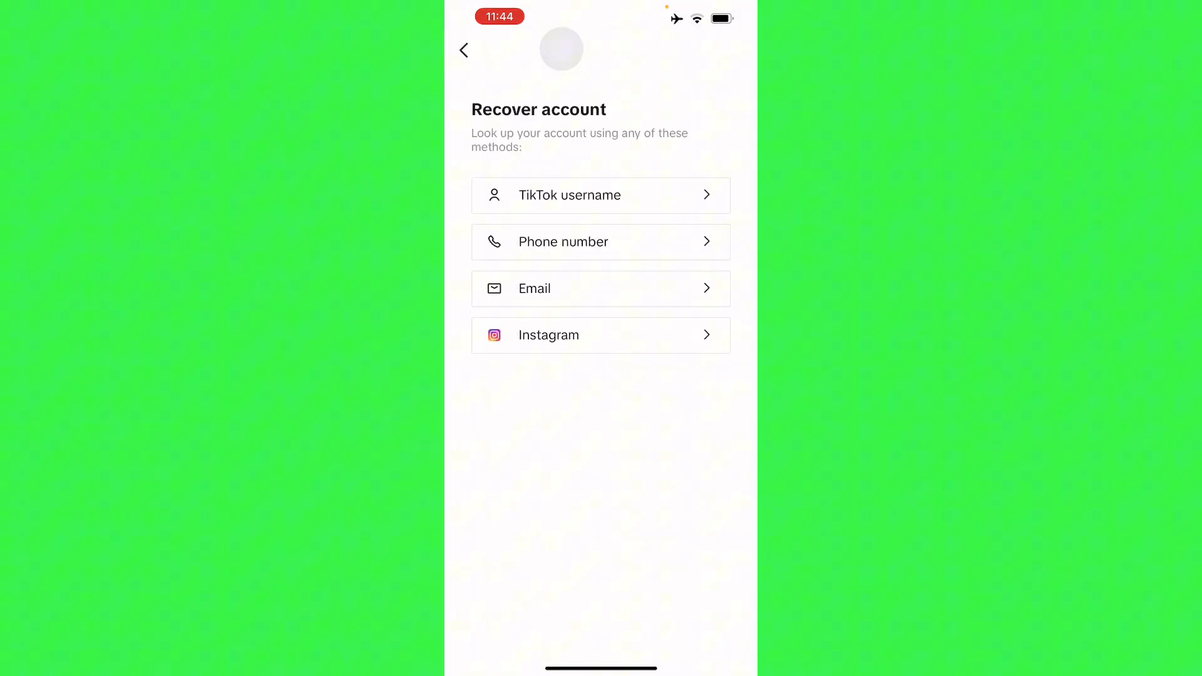
left_click(600, 195)
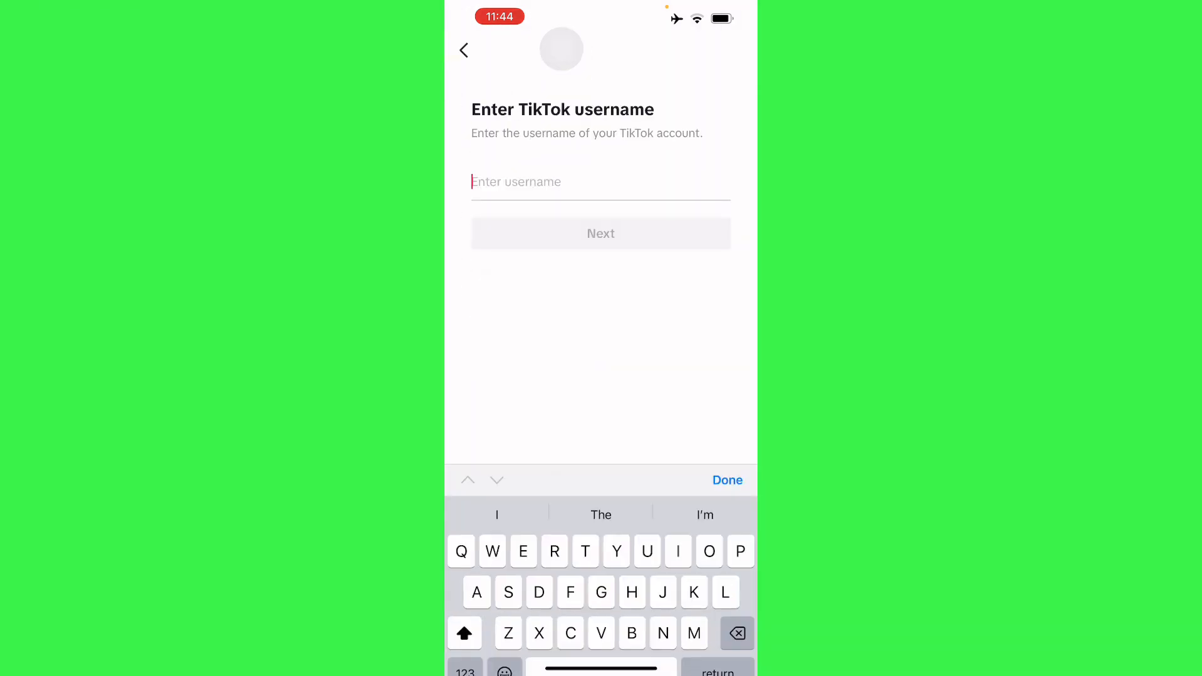
Step: Enter the username Techbyte and submit it to reach the Verify identity screen offering Google
type("Tex")
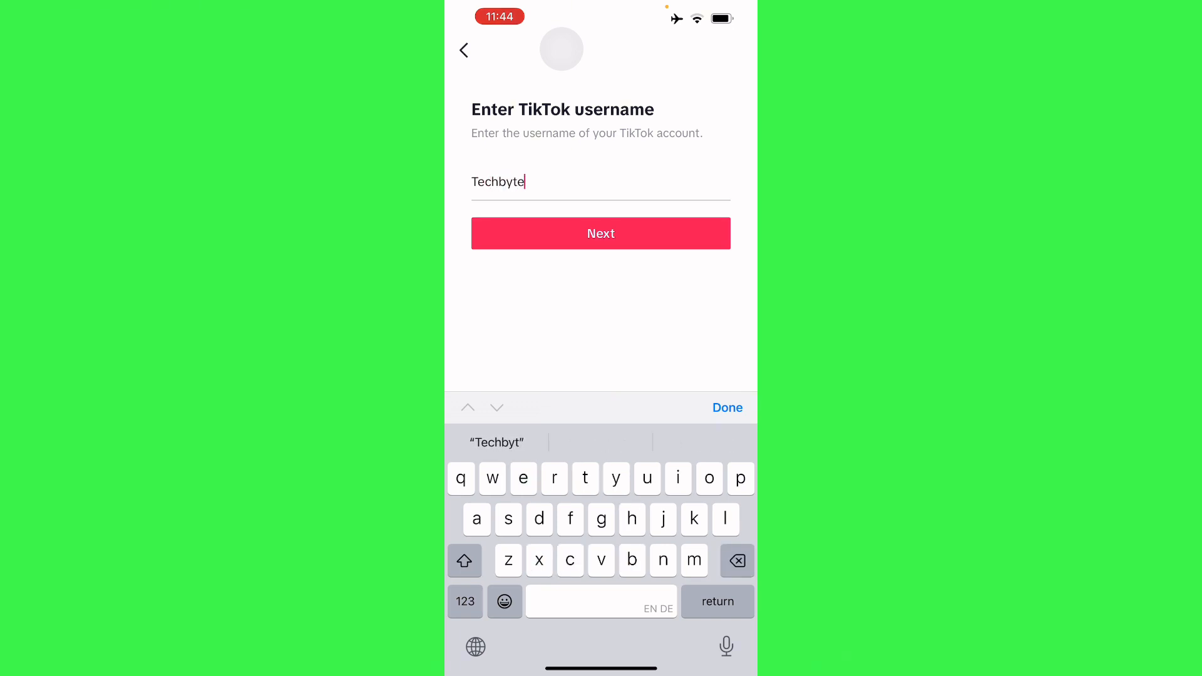
left_click(600, 233)
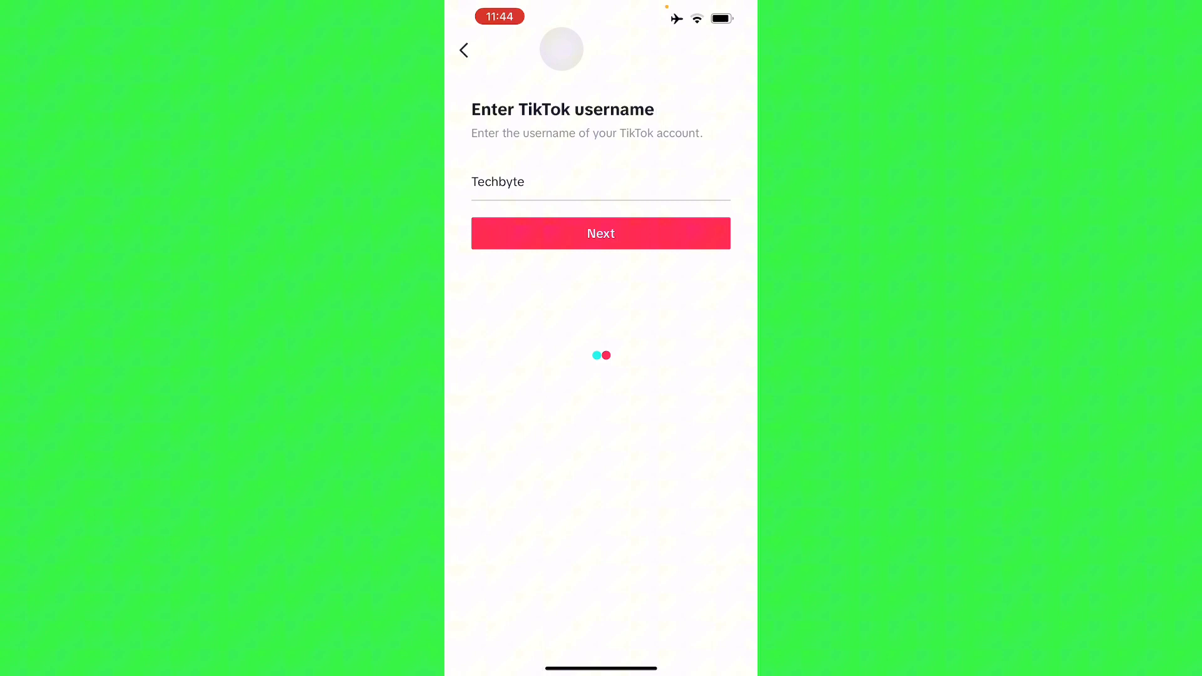
left_click(599, 233)
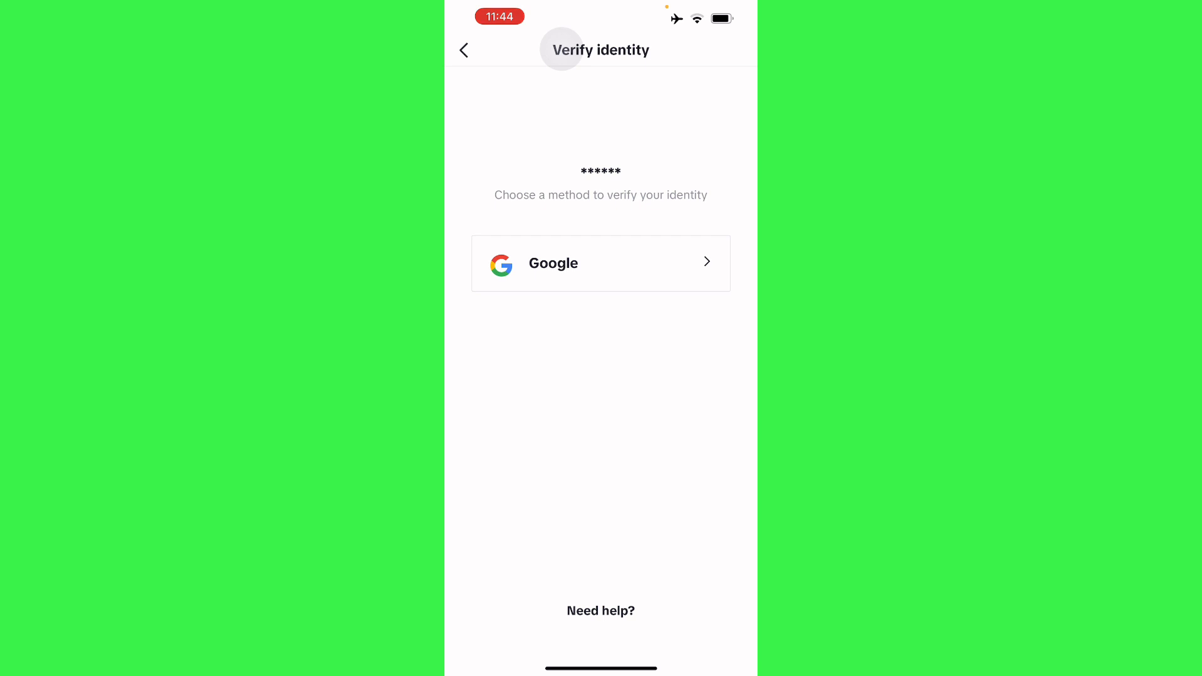
Step: Choose 'Need help?' instead of verifying identity to open the TikTok Helpdesk chat
left_click(600, 610)
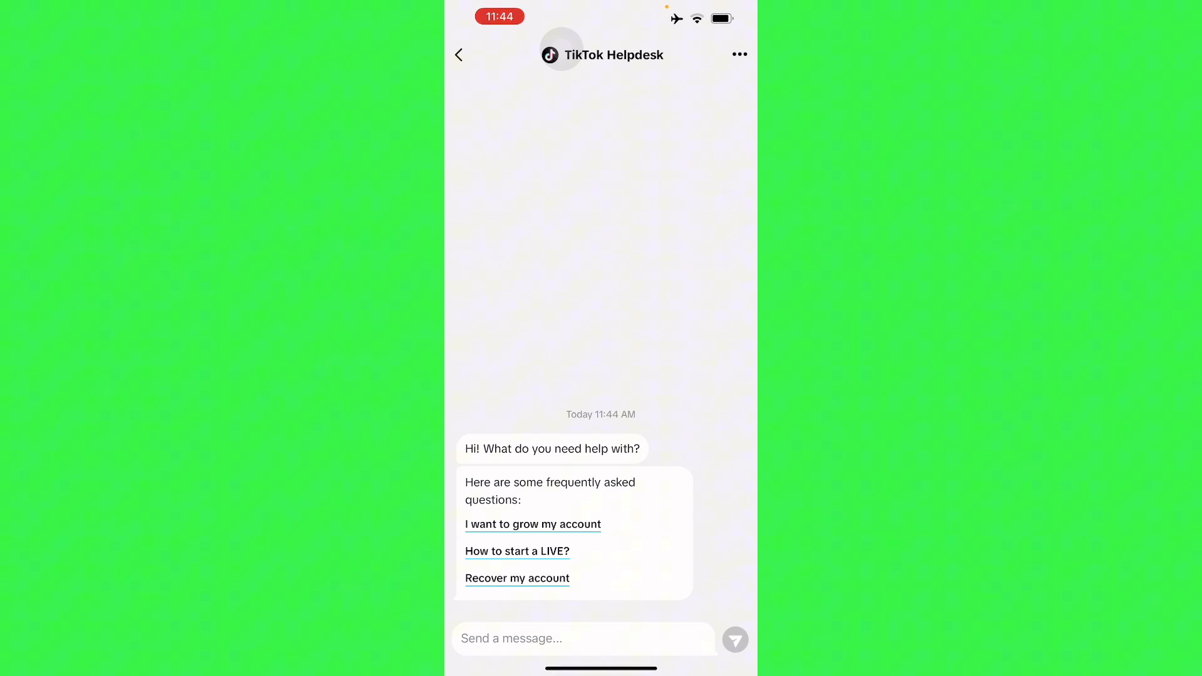
left_click(517, 578)
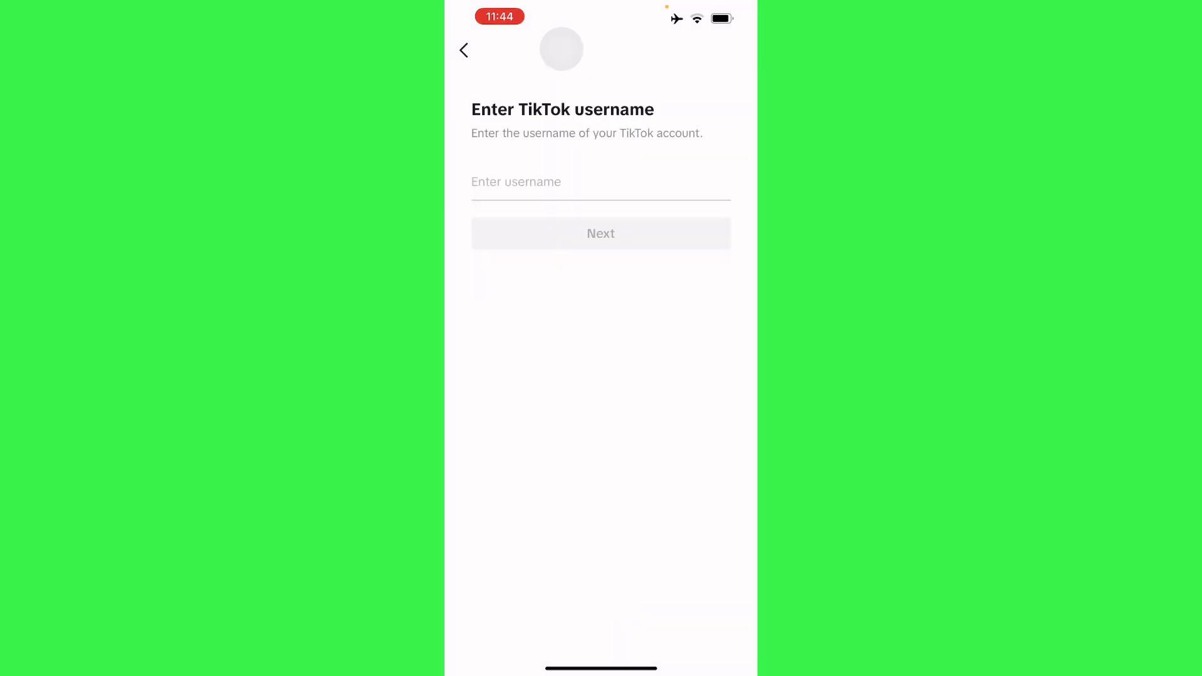